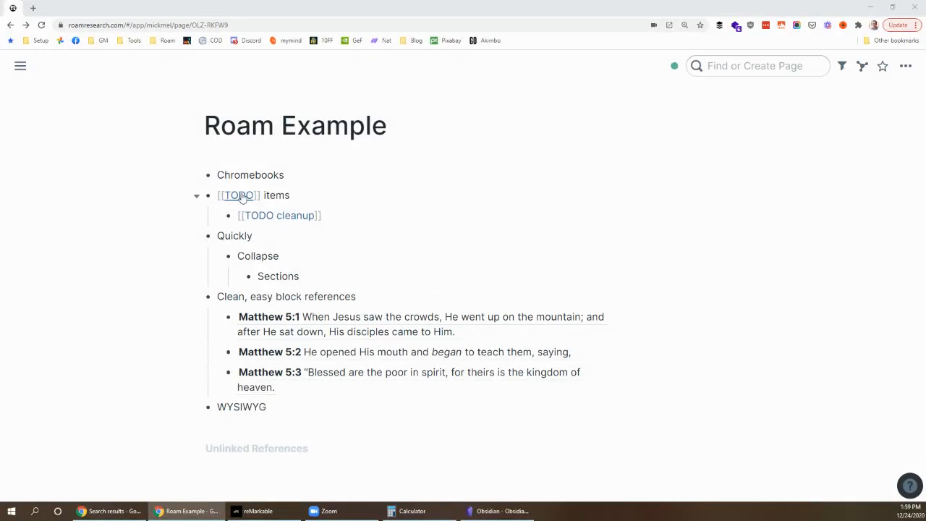
# Open the [[TODO]] page from the 'TODO items' block to see open tasks
pyautogui.click(238, 196)
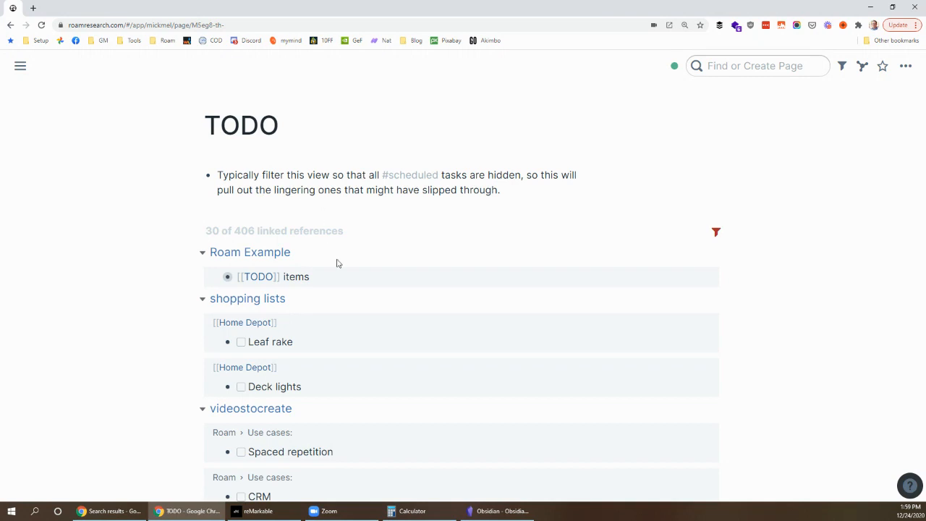
pyautogui.moveTo(716, 233)
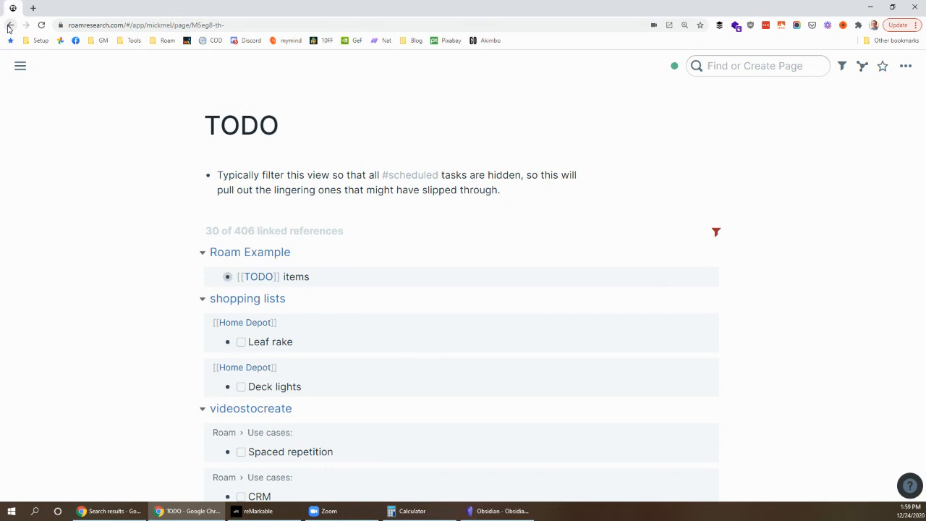
# Go back to Roam Example and add a new bullet below the TODO cleanup block
pyautogui.click(249, 252)
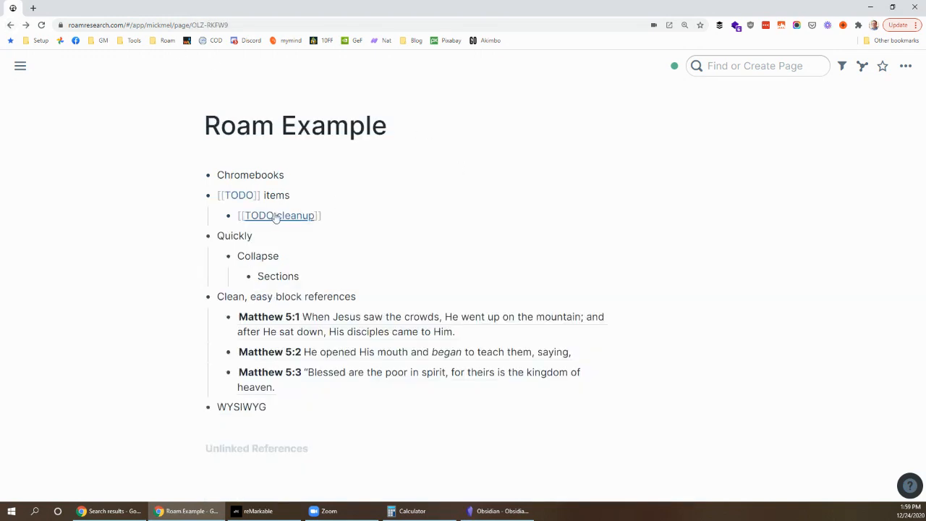
pyautogui.click(278, 215)
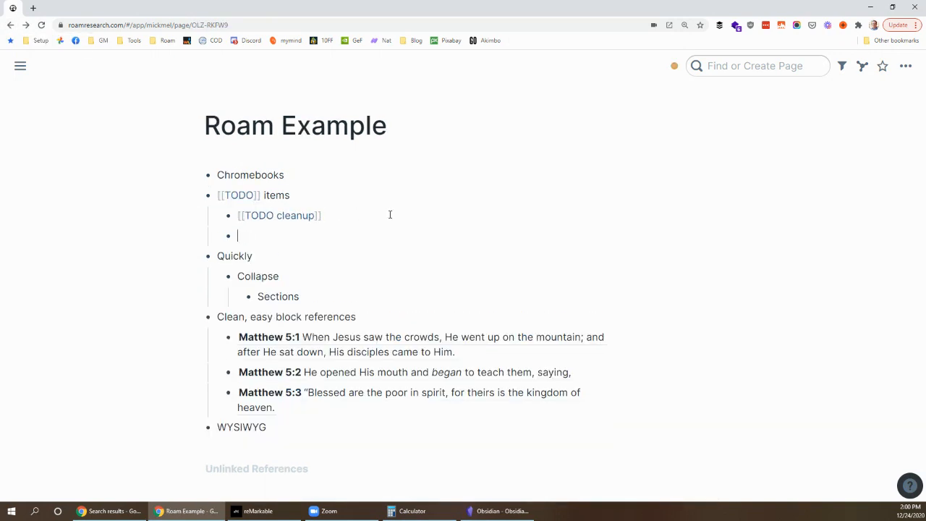
# Add the TODO 'Another thing to do', check it on the TODO page, then return
pyautogui.write('A')
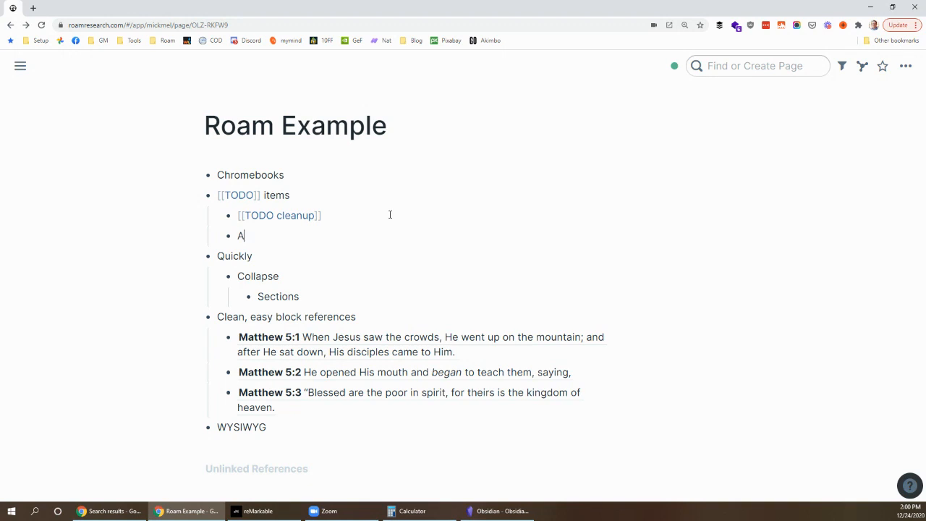
pyautogui.write('nother thing to do')
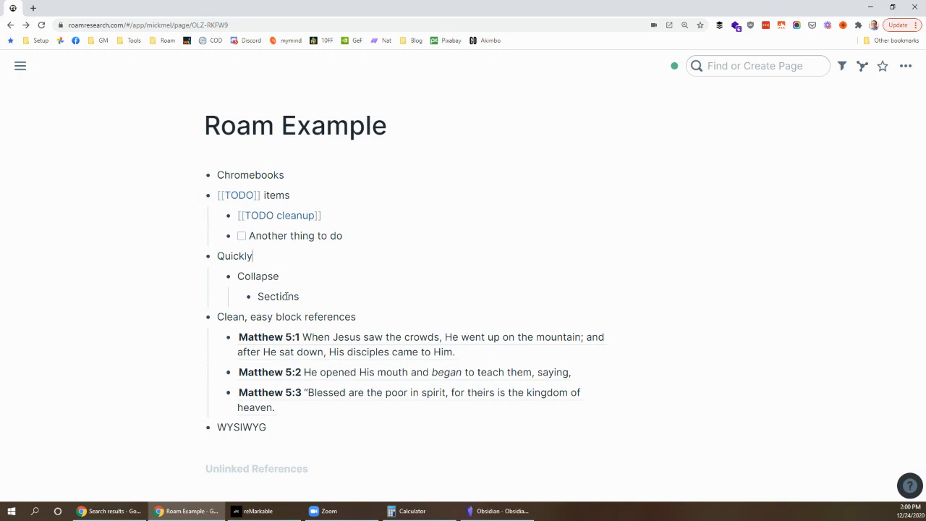
pyautogui.click(238, 194)
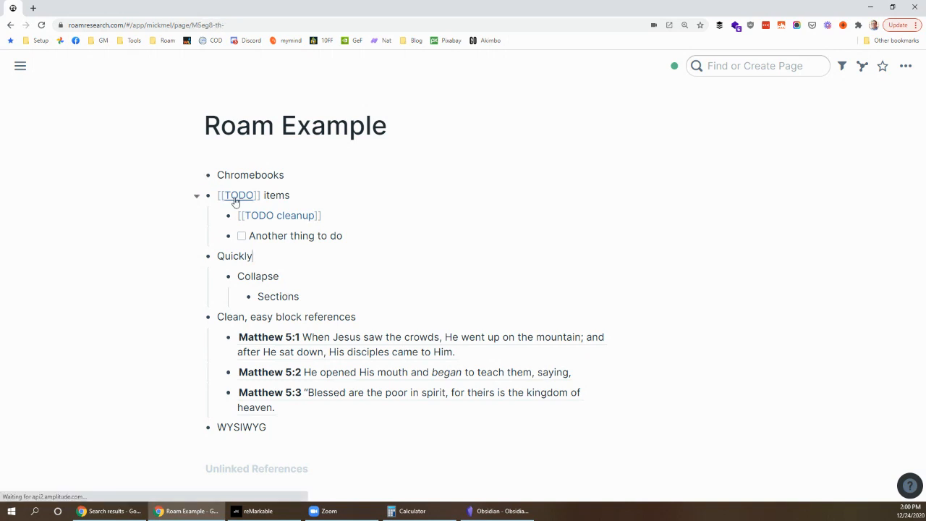
pyautogui.click(238, 195)
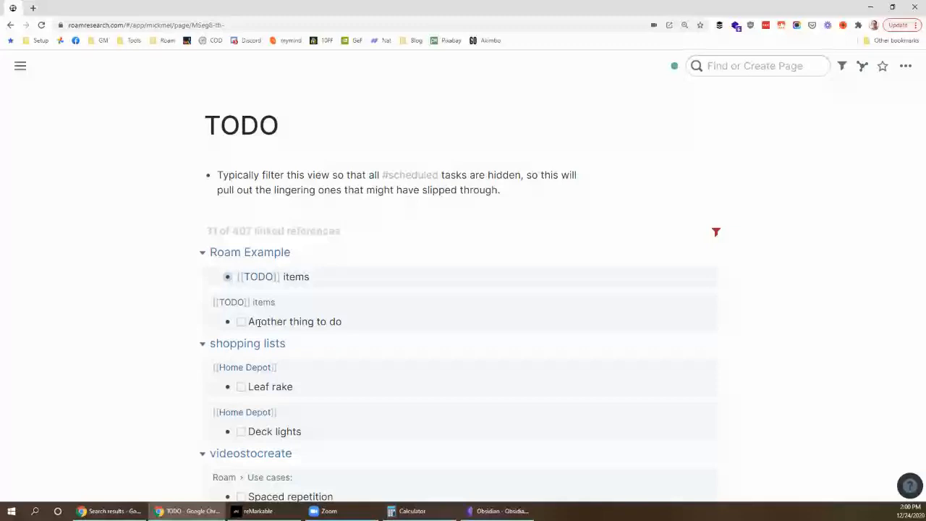
pyautogui.click(249, 252)
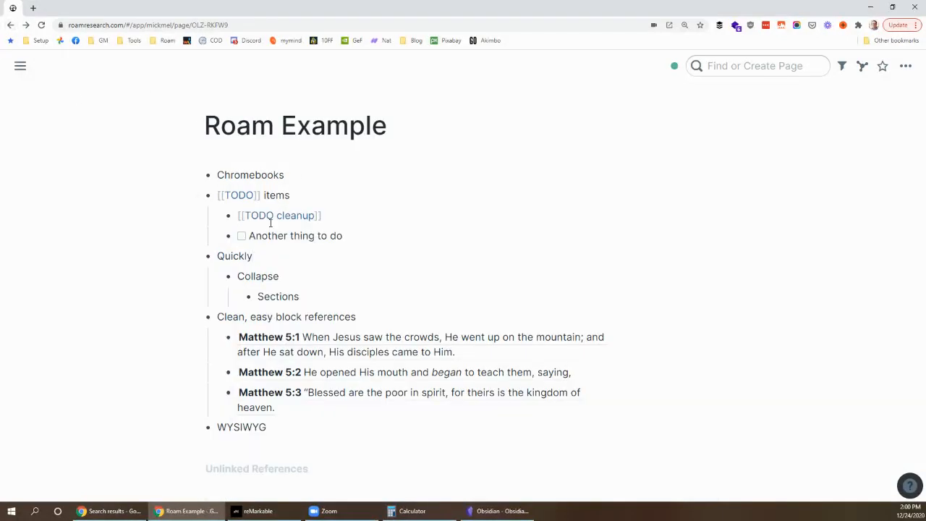
# Give 'Another thing to do' today's date and the #scheduled tag on TODO cleanup
pyautogui.click(279, 215)
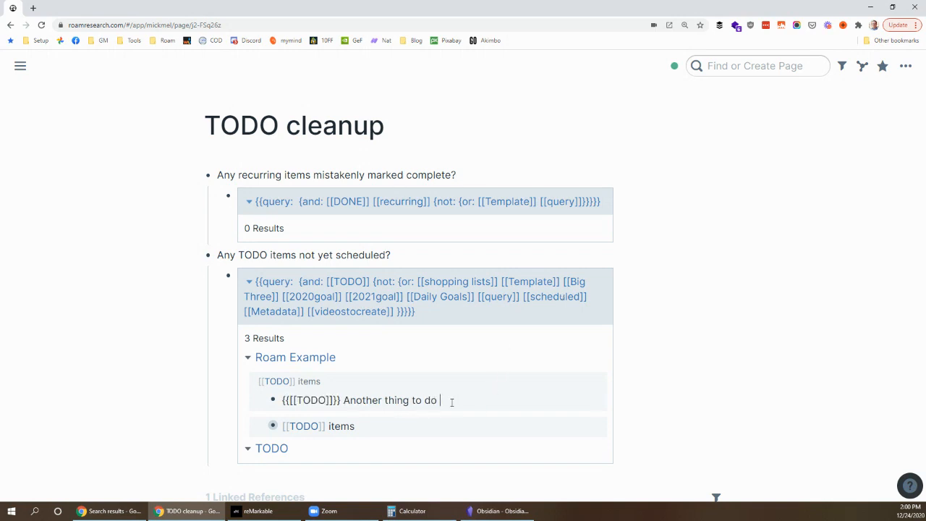
pyautogui.write('/today')
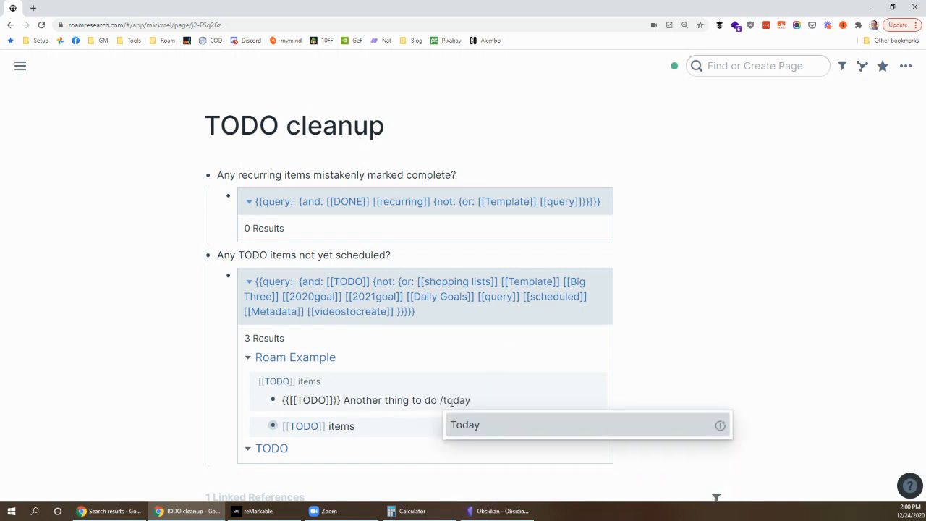
pyautogui.write('#scheduled')
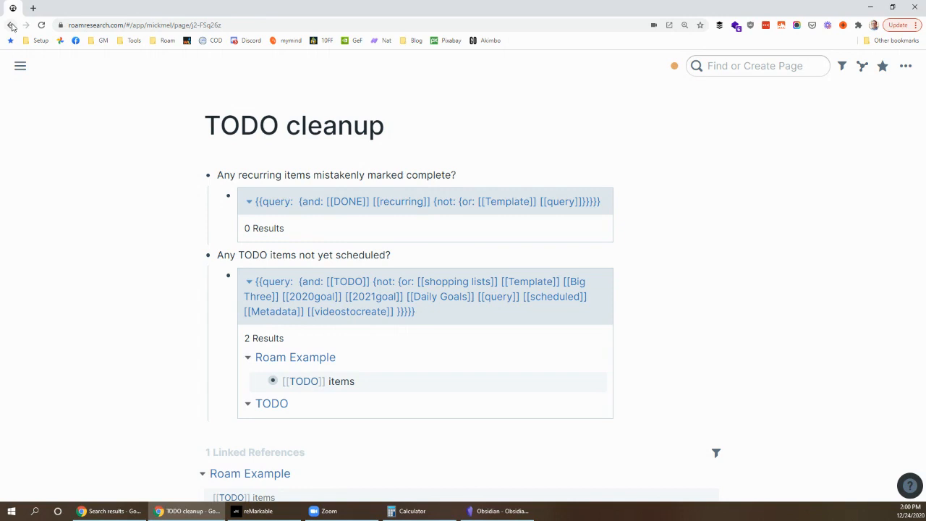
# Return to Roam Example, collapse the Quickly and block references sections, then expand them
pyautogui.click(295, 357)
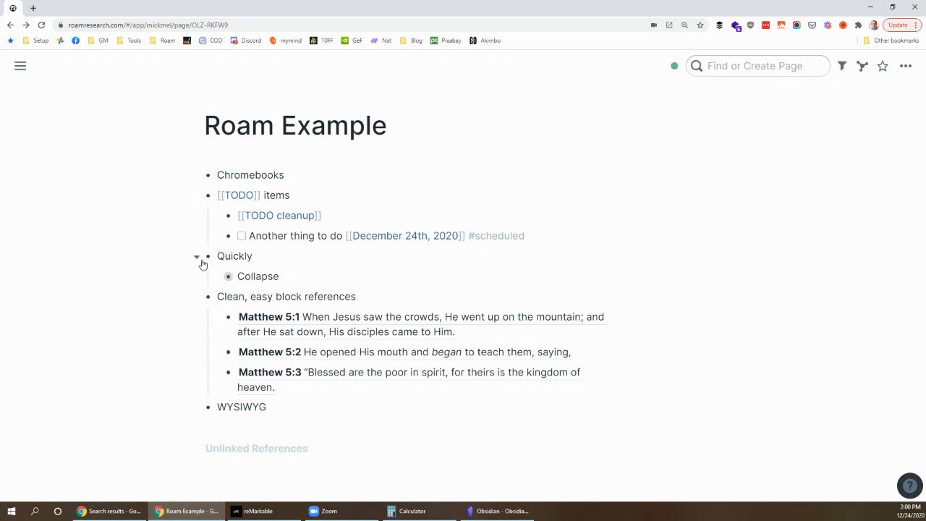
pyautogui.click(196, 257)
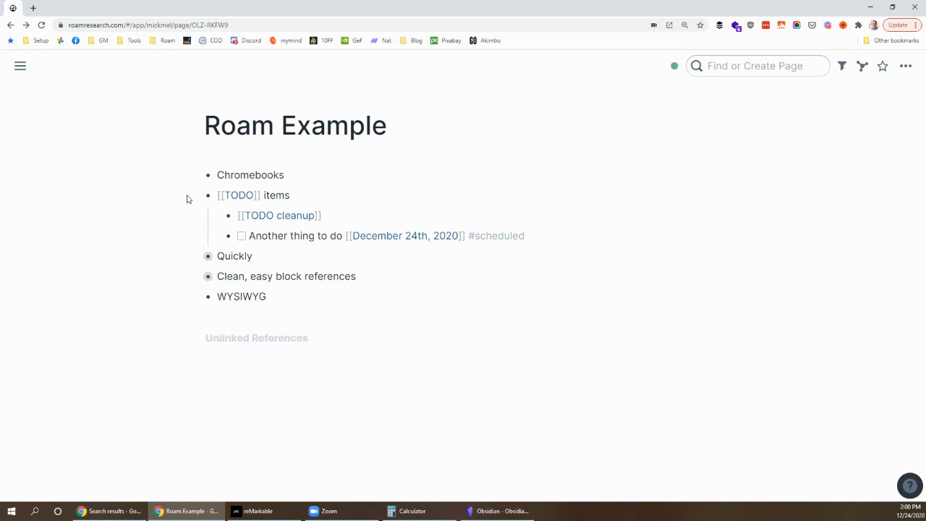
pyautogui.moveTo(198, 261)
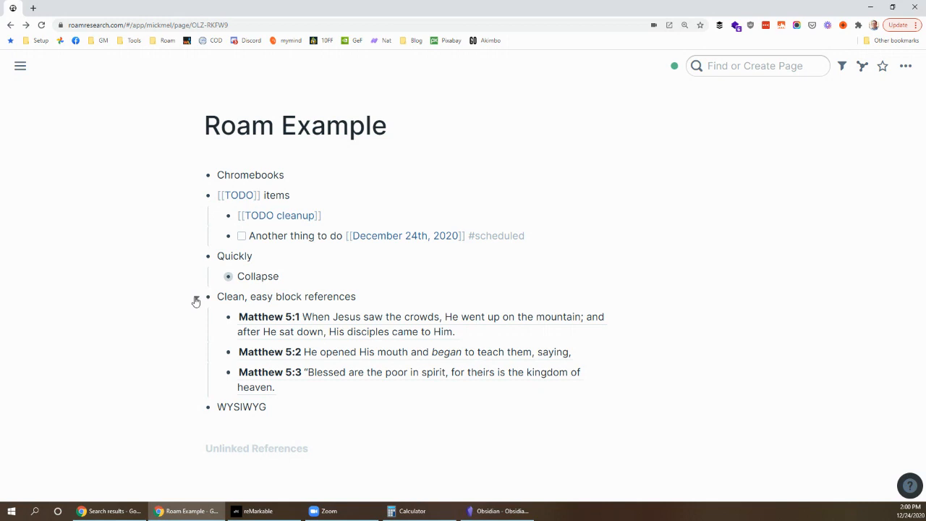
pyautogui.click(228, 276)
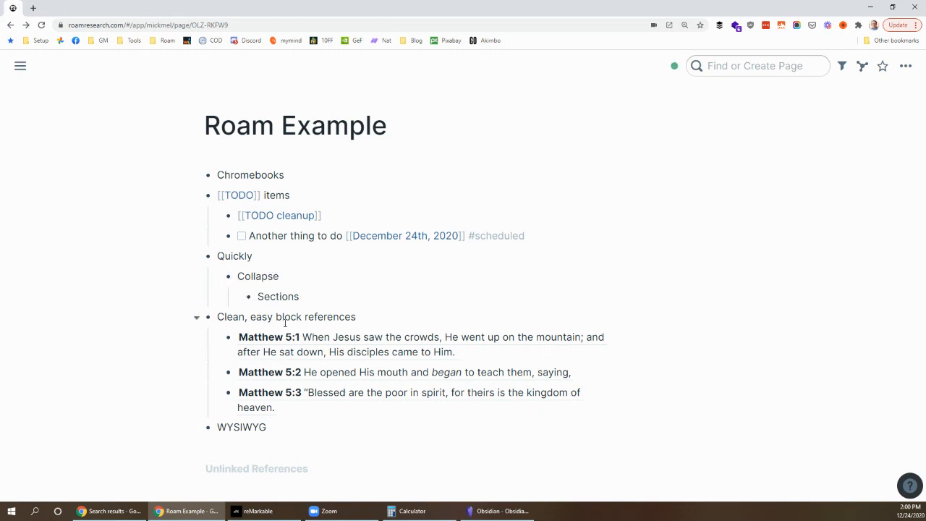
pyautogui.moveTo(367, 324)
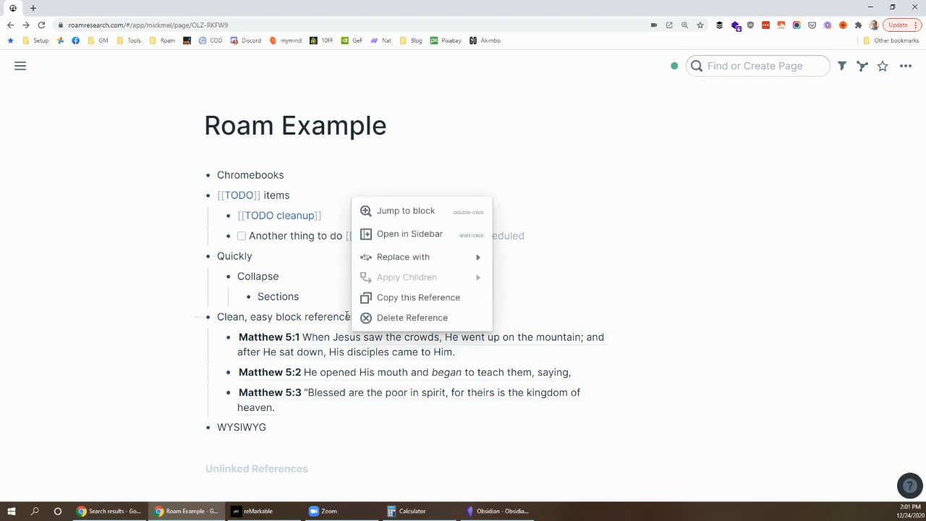
# Open the Matthew 5:1 block, expand its two references, then go back
pyautogui.click(406, 211)
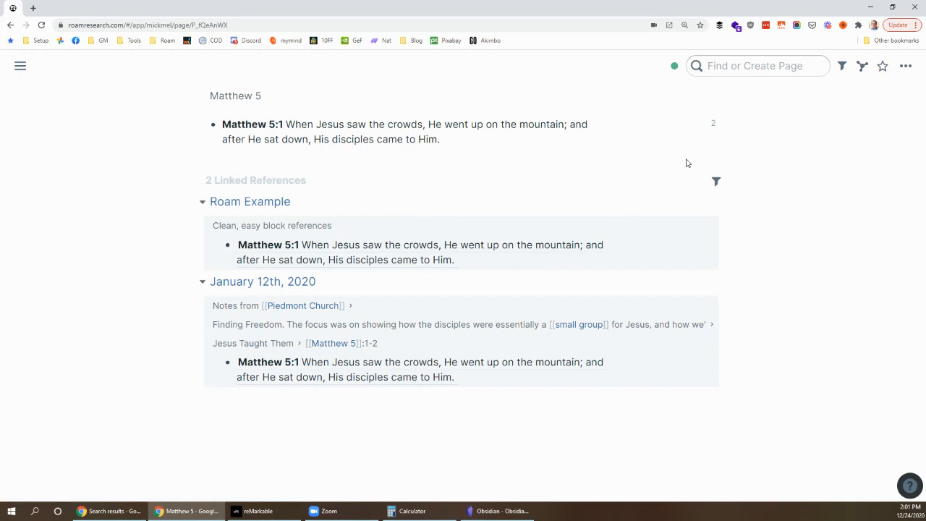
pyautogui.moveTo(713, 123)
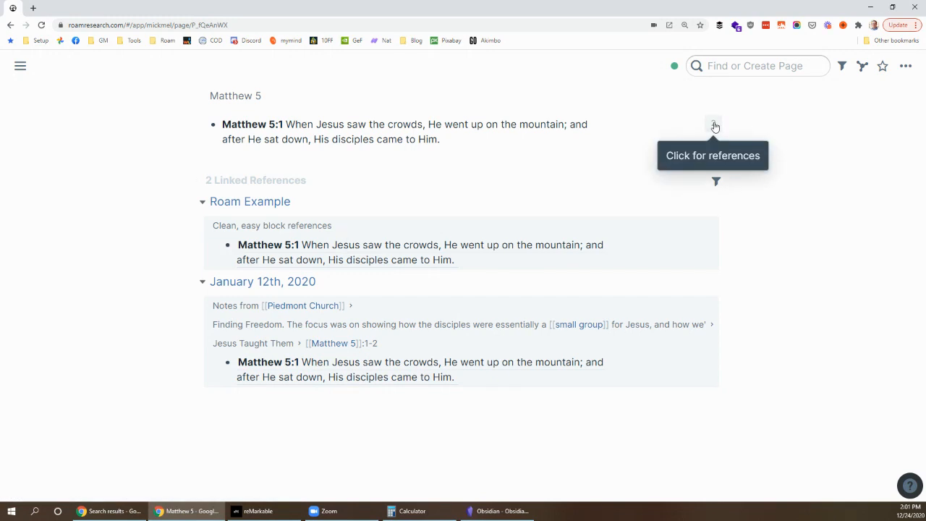
pyautogui.click(714, 123)
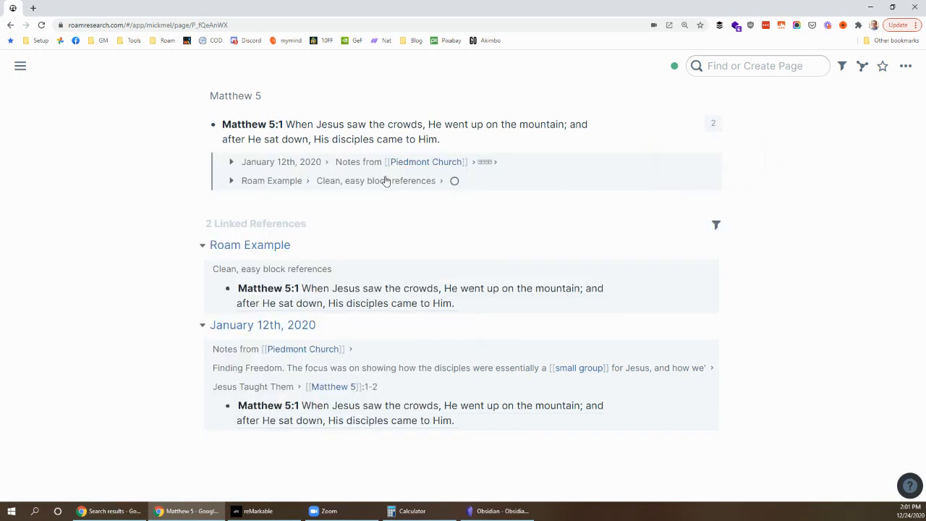
pyautogui.moveTo(367, 237)
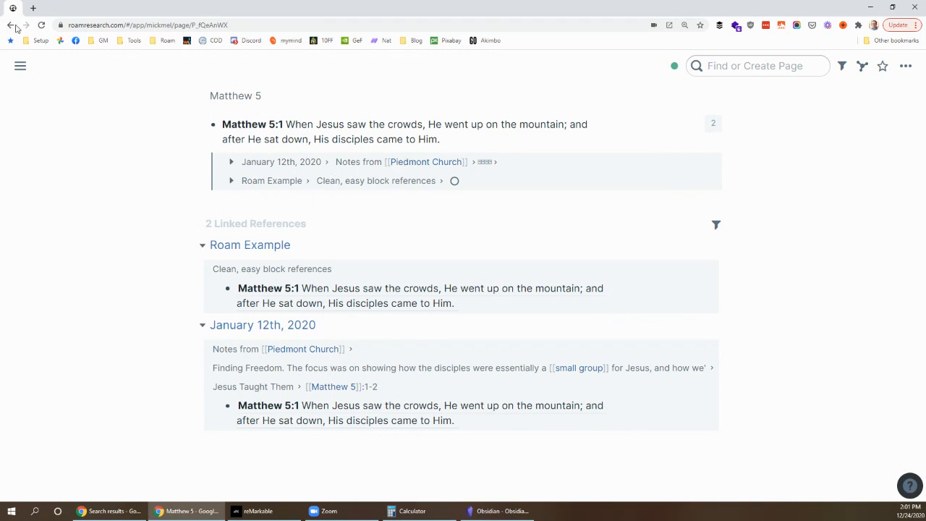
pyautogui.click(249, 245)
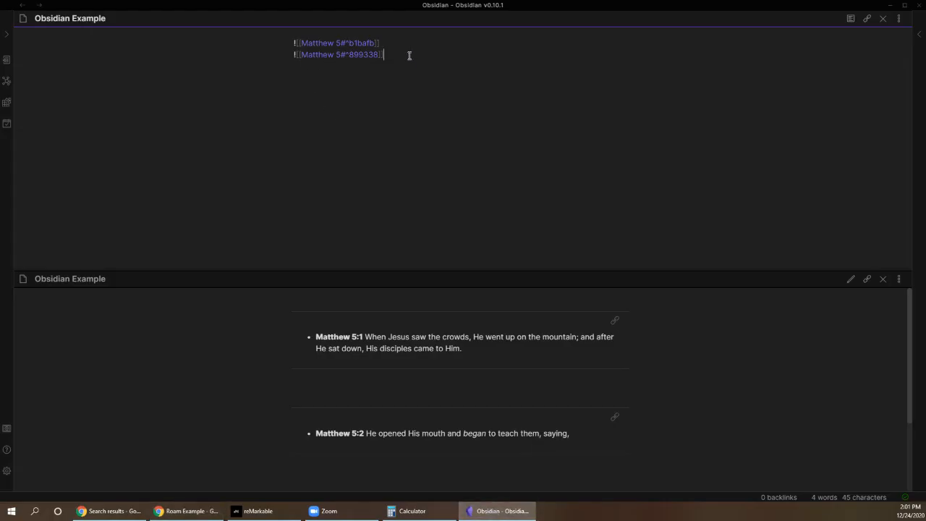
# Embed Matthew 5:3 as a third block via ![[matthew and review the rendered verses
pyautogui.press('enter')
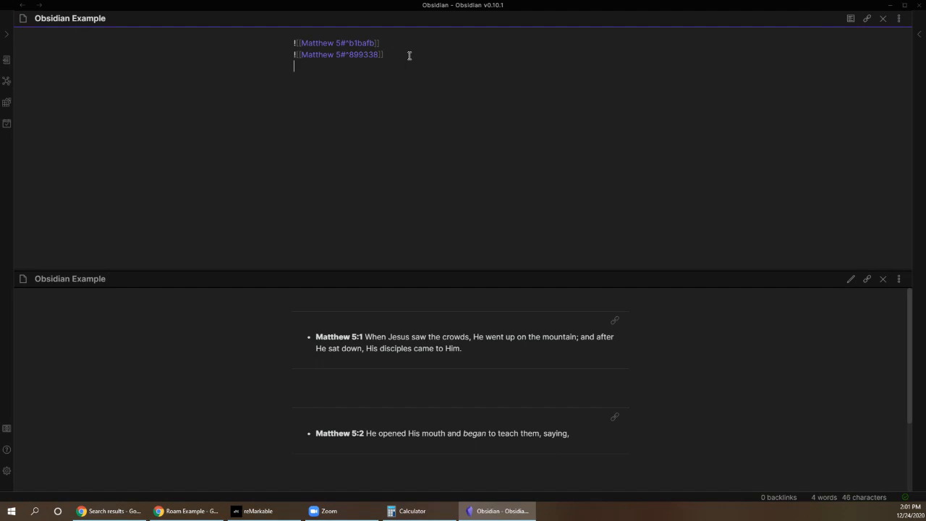
pyautogui.write('![[^^')
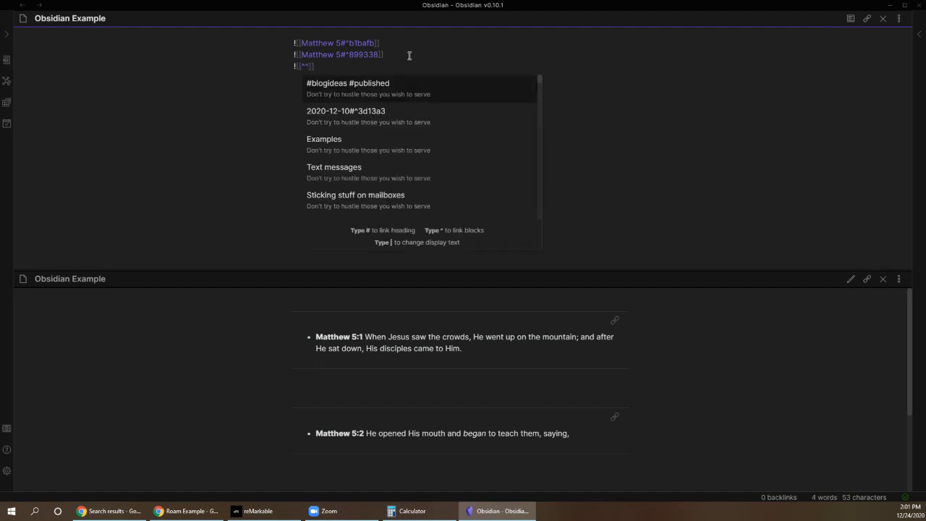
pyautogui.write('matthew 5#')
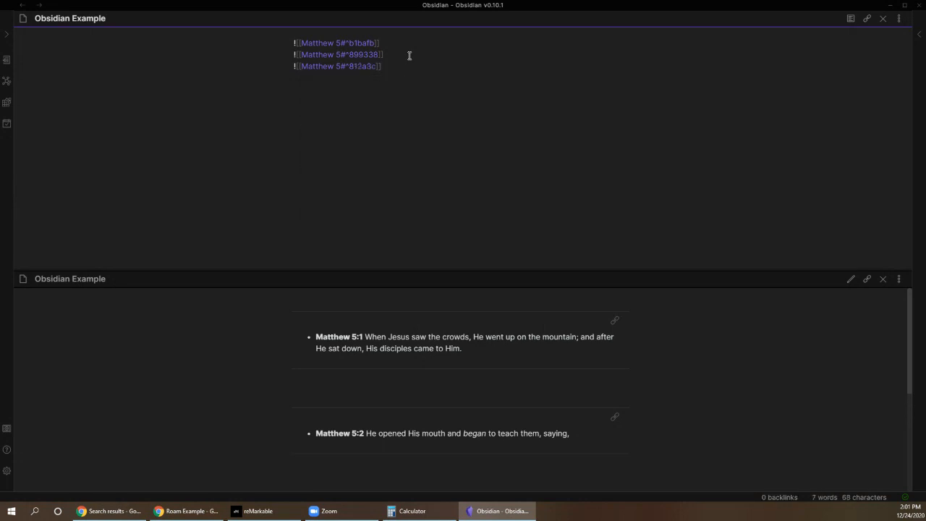
pyautogui.moveTo(354, 93)
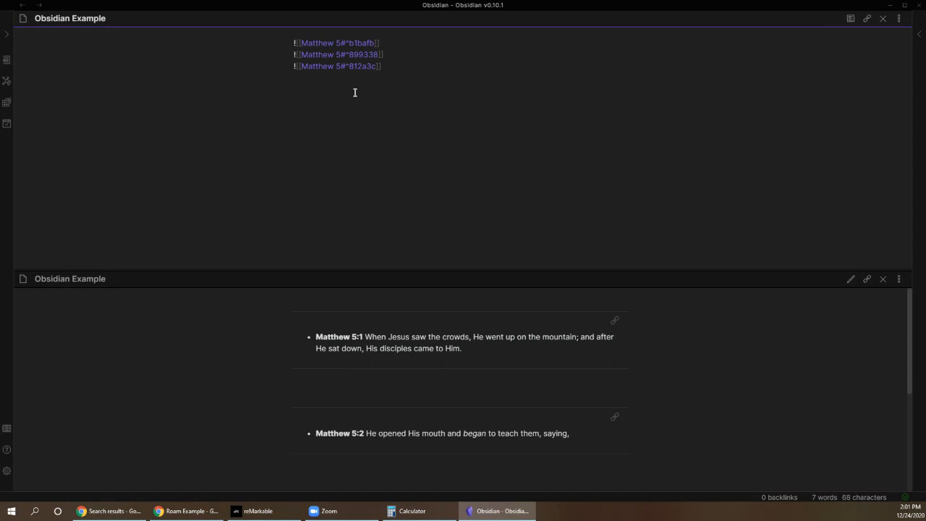
pyautogui.moveTo(417, 368)
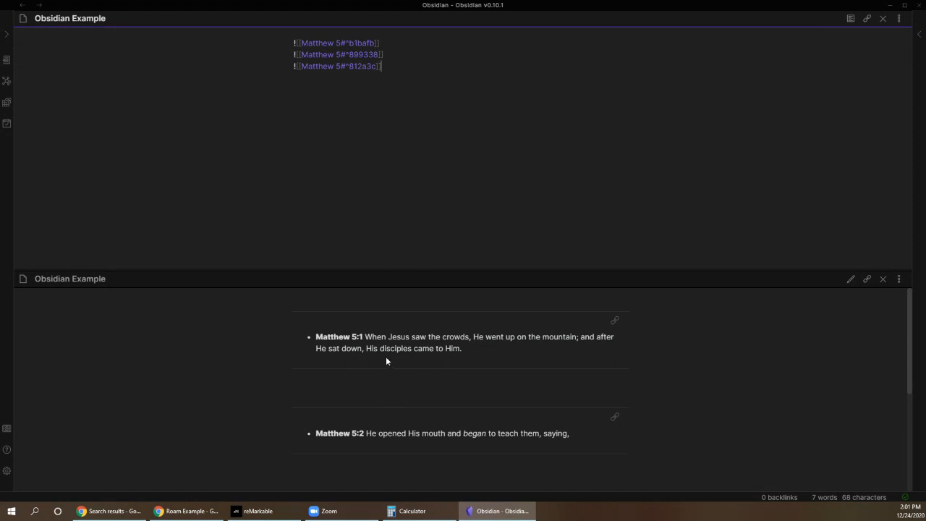
pyautogui.scroll(-3)
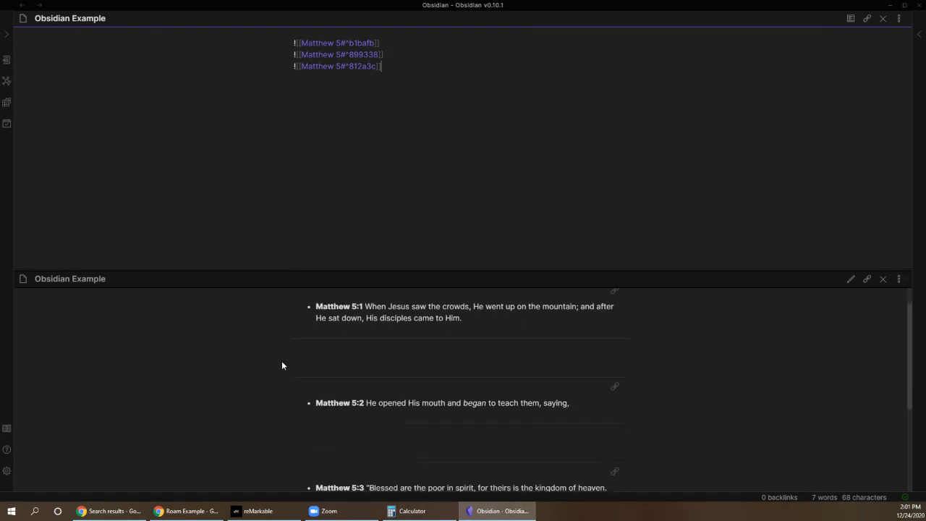
pyautogui.scroll(-3)
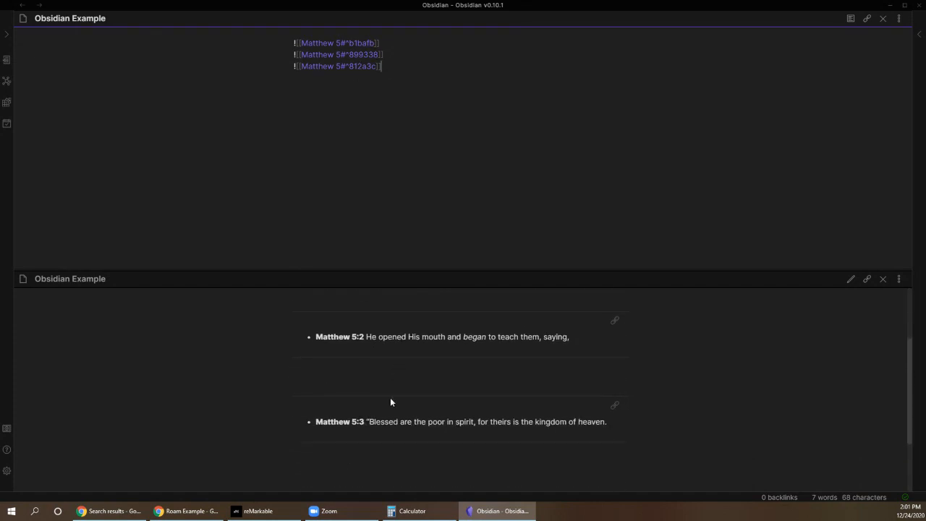
pyautogui.moveTo(404, 369)
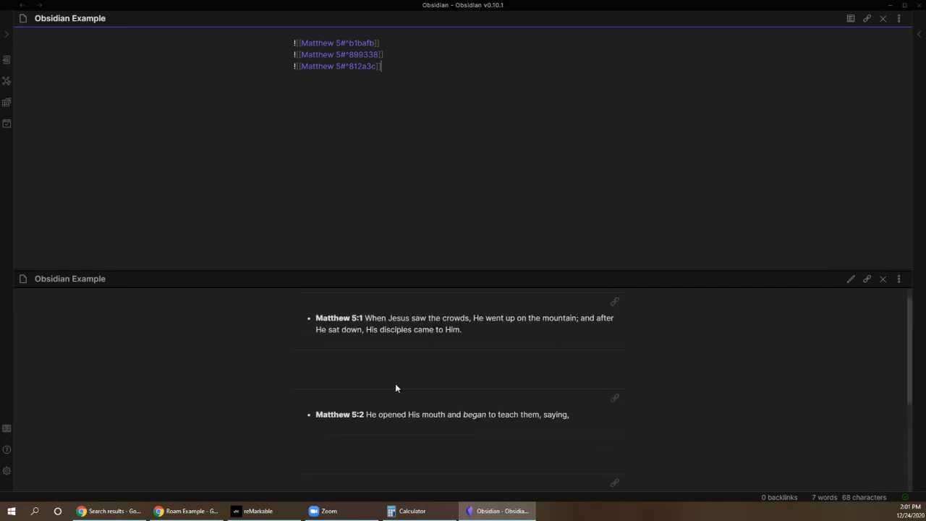
pyautogui.scroll(-3)
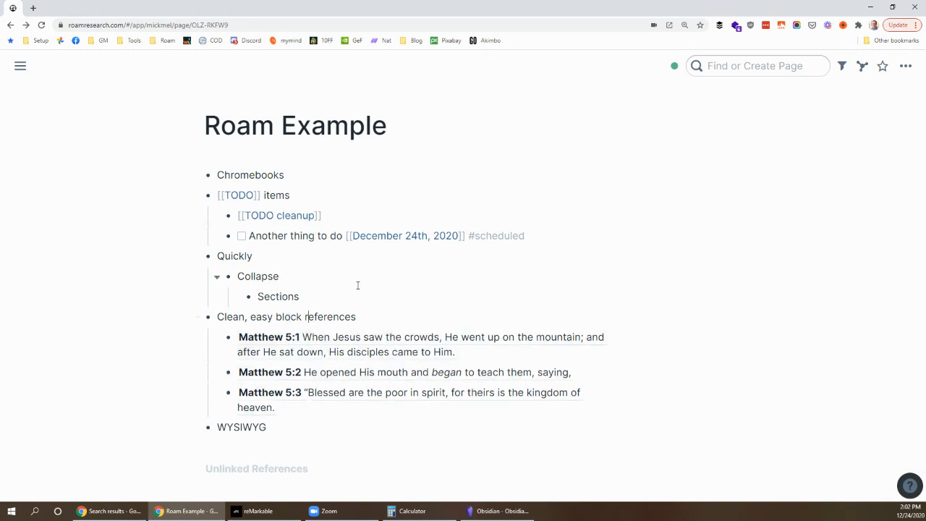
# Switch from the Obsidian window to the Roam Example Chrome tab via the taskbar
pyautogui.click(497, 510)
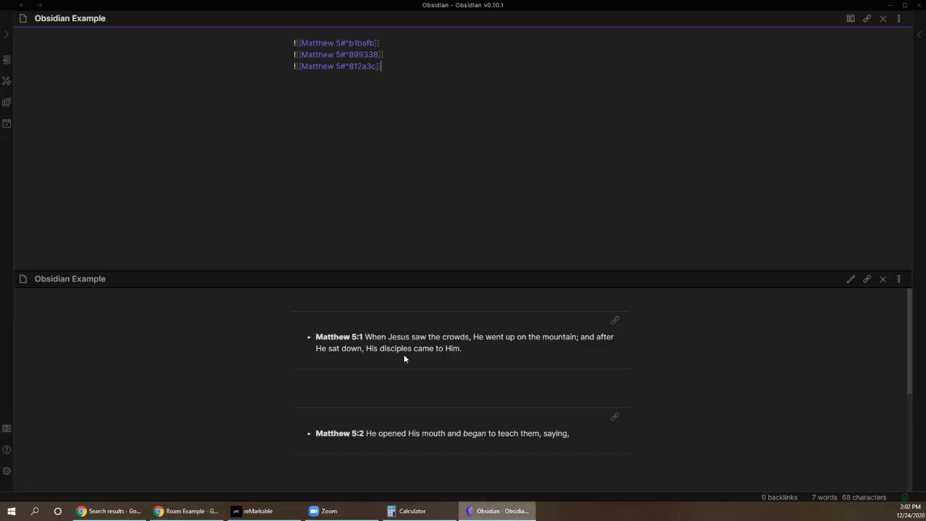
pyautogui.moveTo(401, 375)
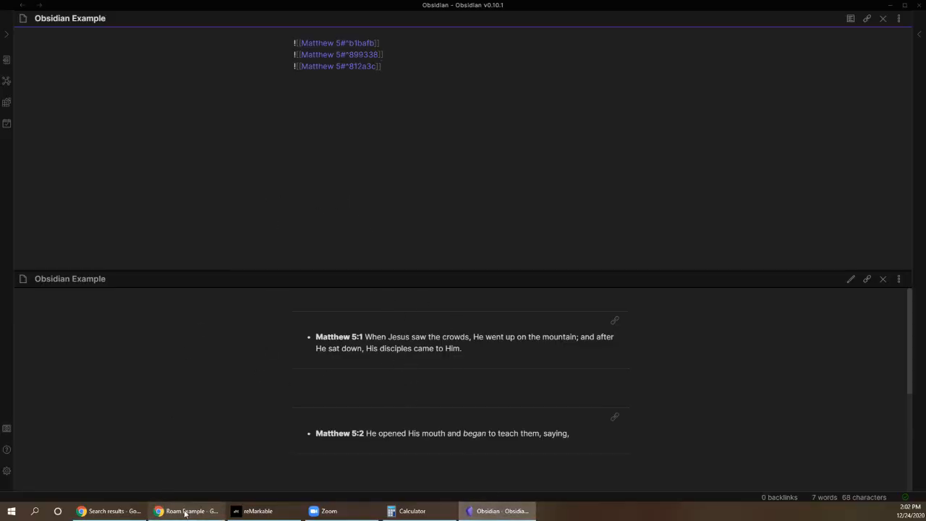
pyautogui.click(184, 511)
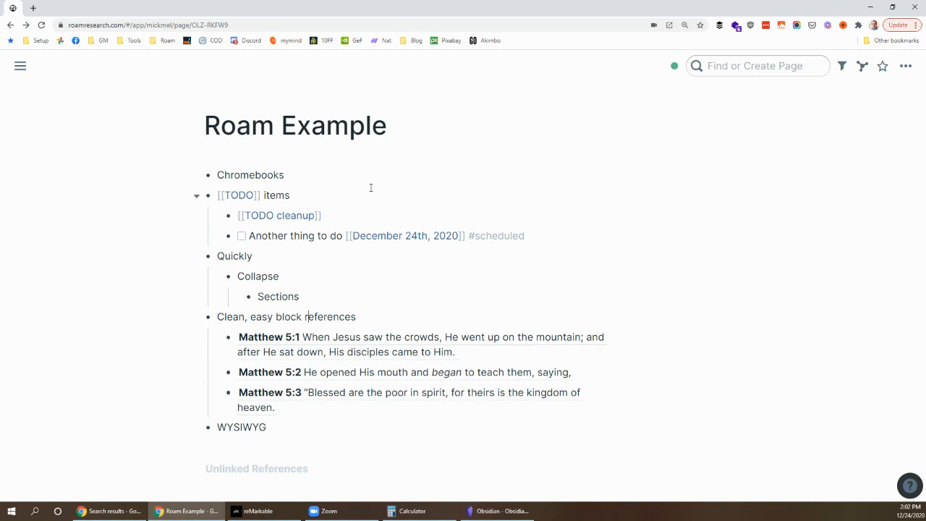
pyautogui.moveTo(402, 189)
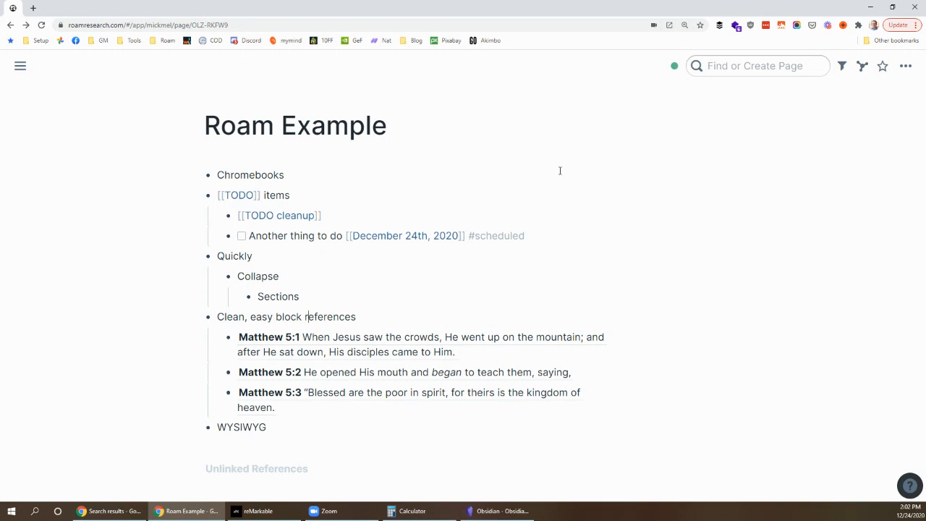
pyautogui.moveTo(709, 110)
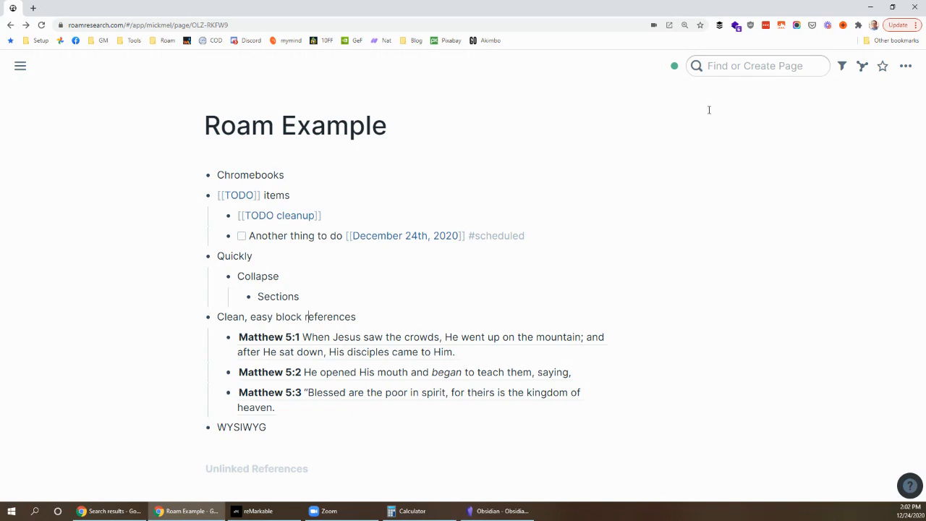